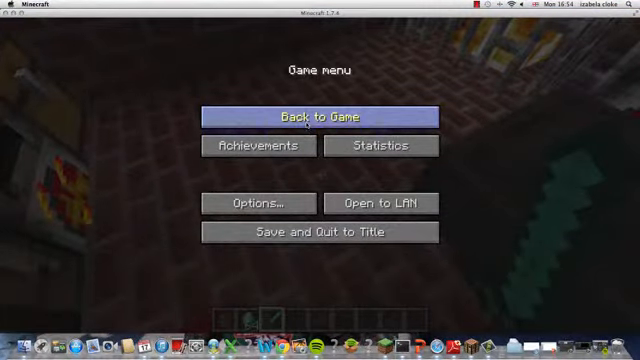
# - Resume the game from the pause menu via Back to Game
pyautogui.click(333, 117)
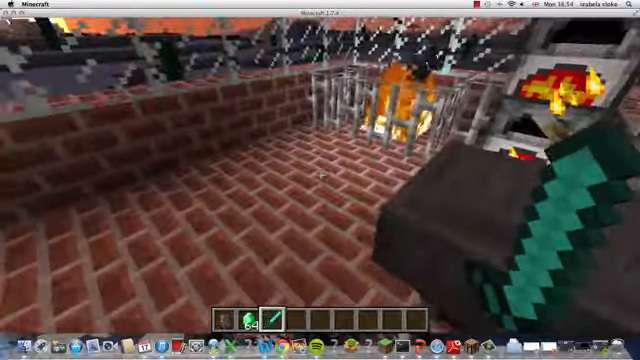
pyautogui.moveTo(320, 180)
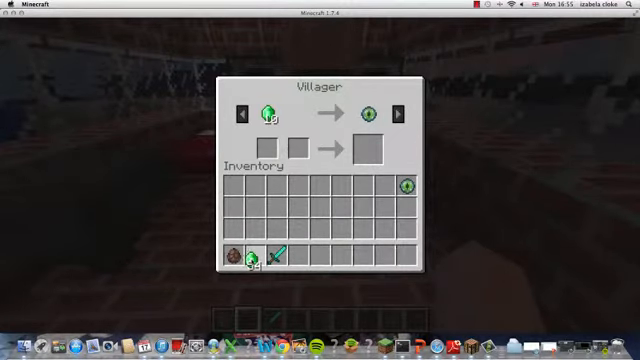
# - Buy shears from the villager for three emeralds and close the trade window
pyautogui.press('Escape')
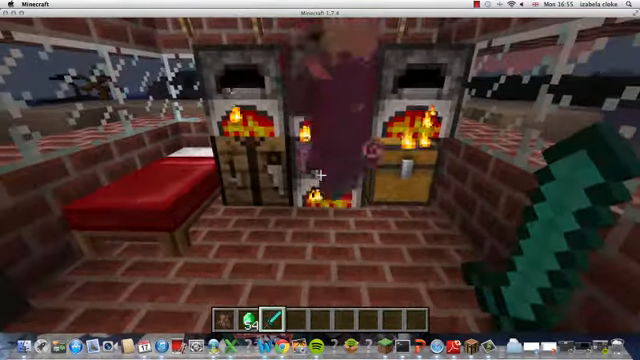
pyautogui.moveTo(320, 180)
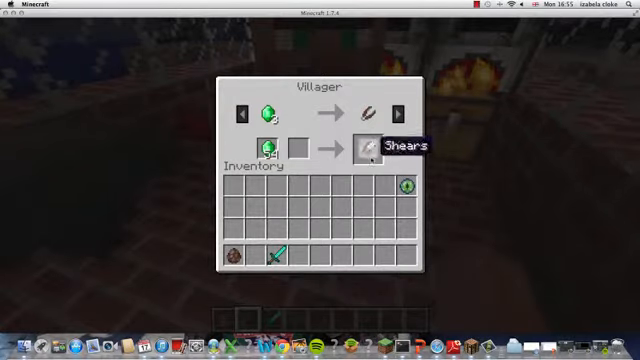
pyautogui.click(363, 147)
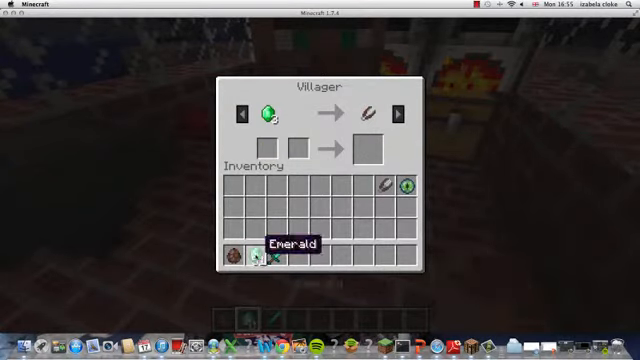
pyautogui.press('Escape')
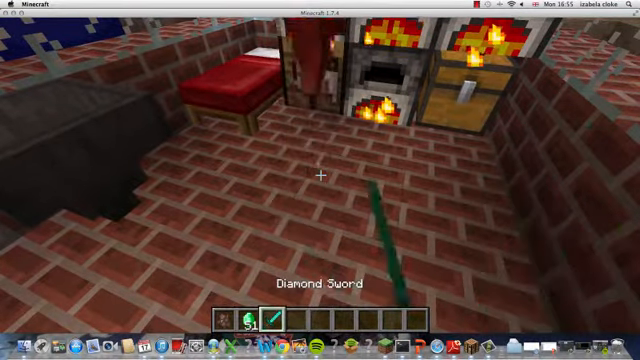
pyautogui.moveTo(320, 180)
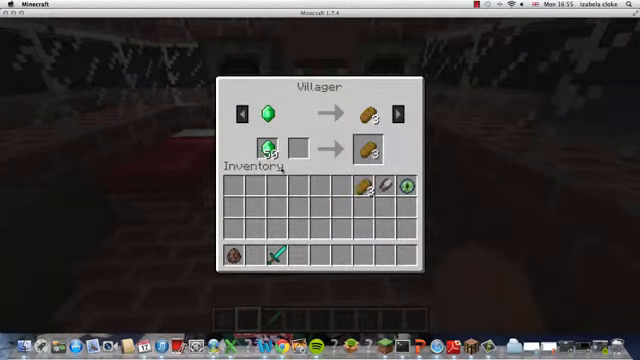
# - Trade one emerald for bread, then view the next villager's paper-for-emerald offer
pyautogui.press('Escape')
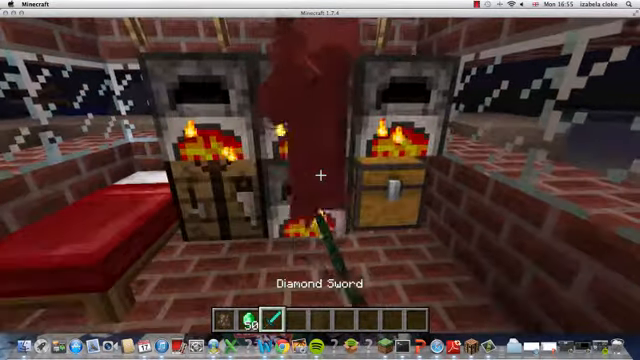
pyautogui.moveTo(320, 180)
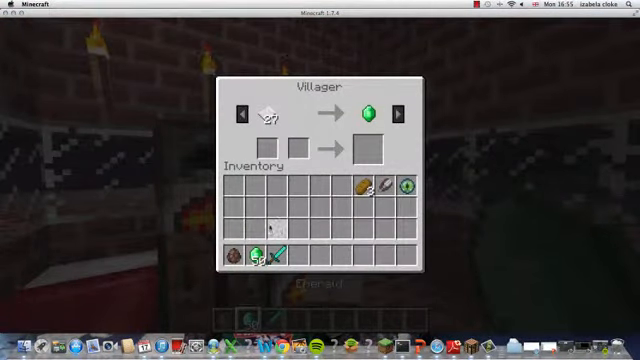
pyautogui.press('Escape')
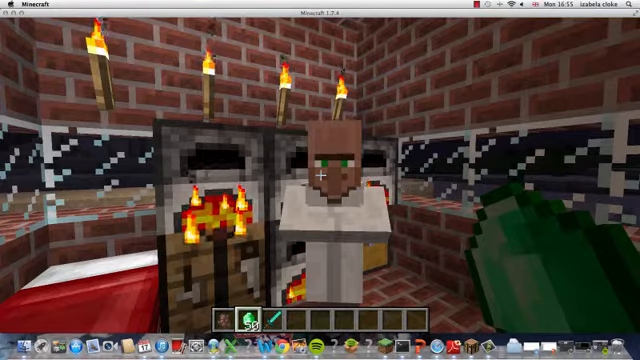
pyautogui.moveTo(320, 180)
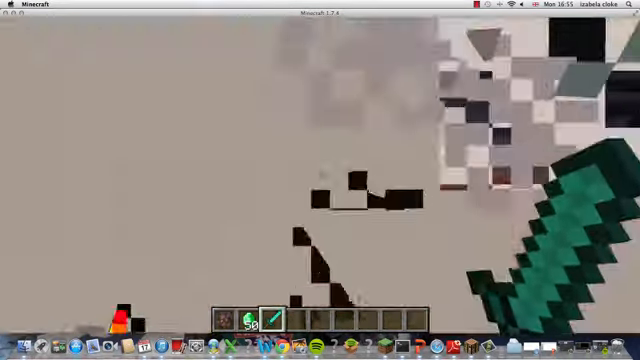
# - Check the inventory, buy the pickaxe for eight emeralds, and resume play
pyautogui.press('e')
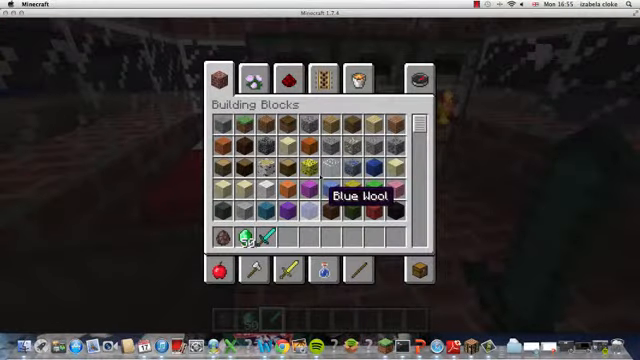
pyautogui.press('Escape')
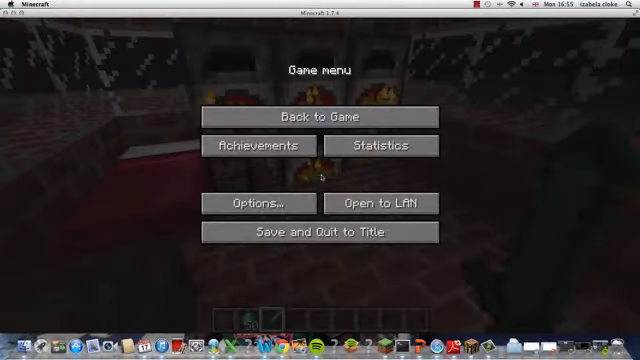
pyautogui.click(317, 116)
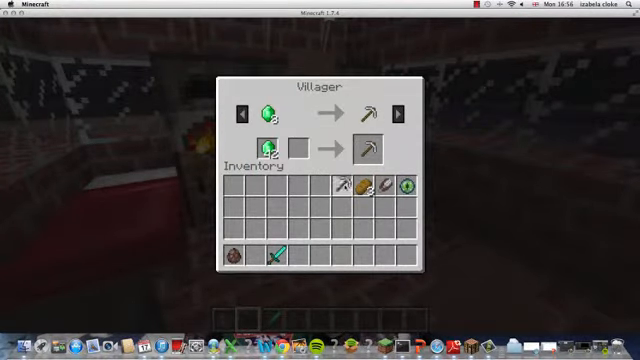
pyautogui.press('Escape')
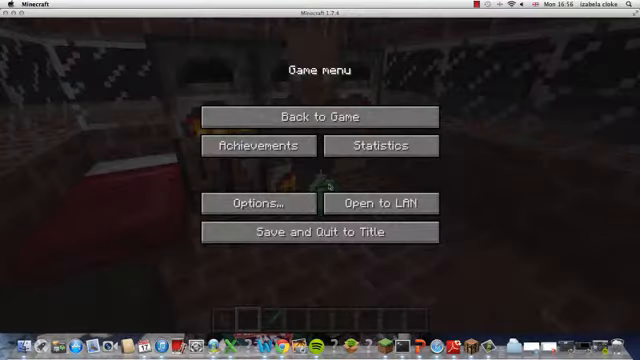
pyautogui.click(320, 117)
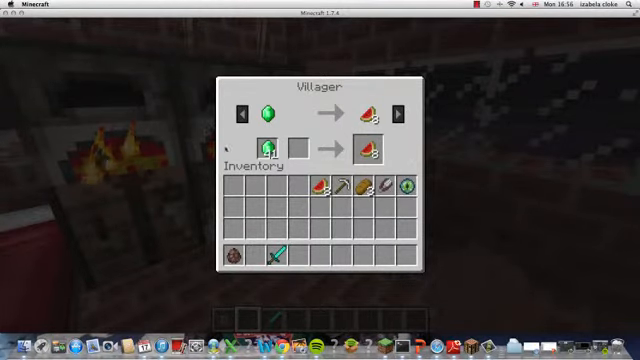
# - Buy melon slices, then a second pickaxe for eight emeralds
pyautogui.press('Escape')
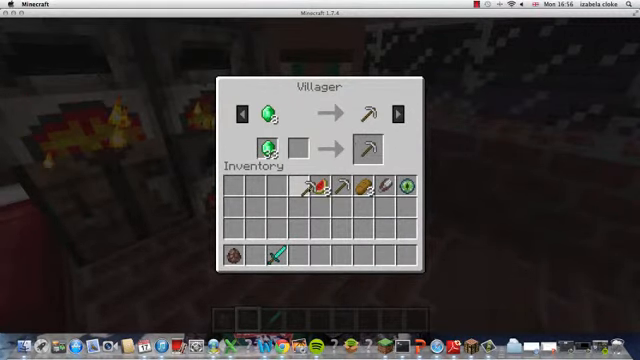
pyautogui.press('Escape')
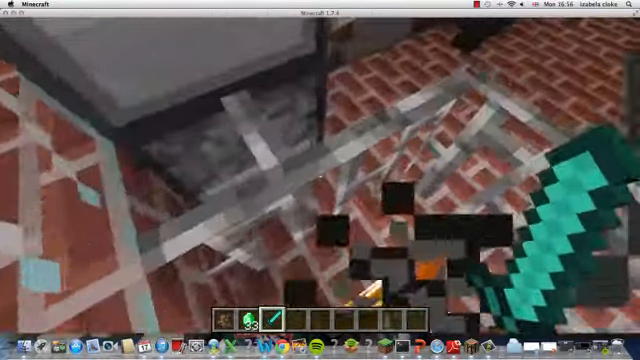
pyautogui.press('e')
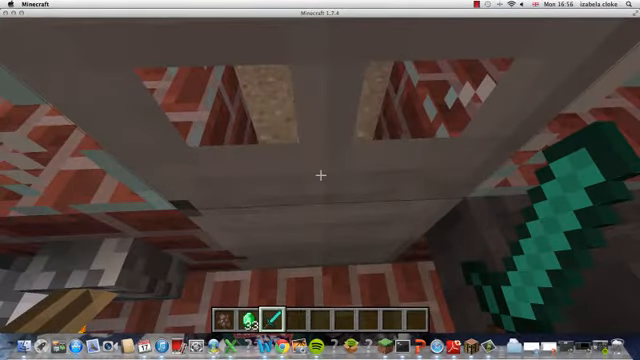
pyautogui.moveTo(320, 180)
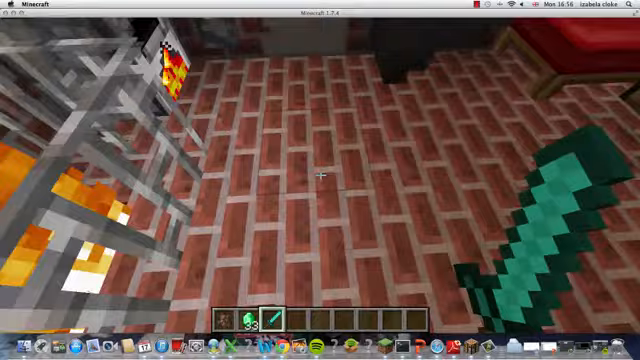
pyautogui.moveTo(320, 180)
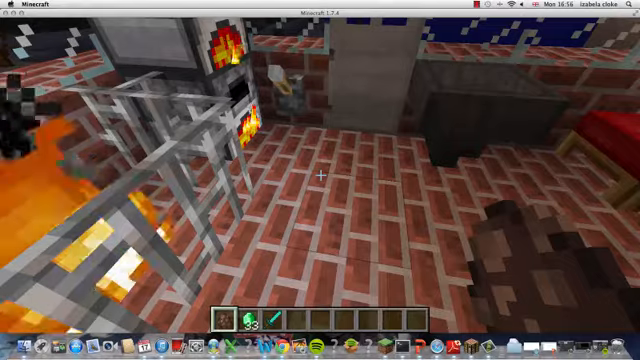
pyautogui.press('e')
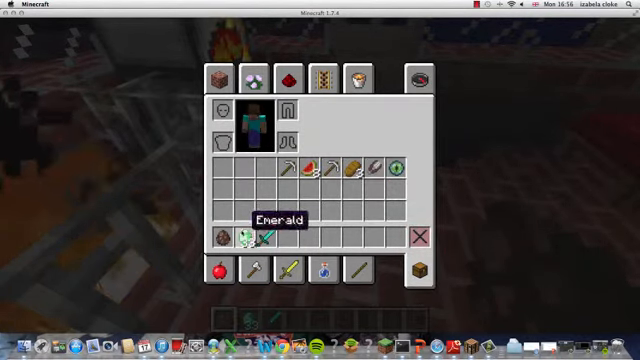
pyautogui.moveTo(283, 172)
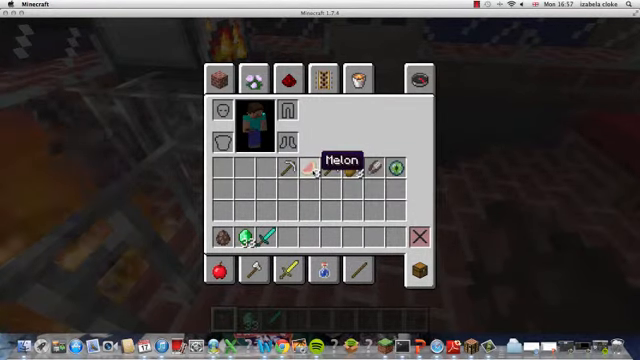
pyautogui.moveTo(380, 170)
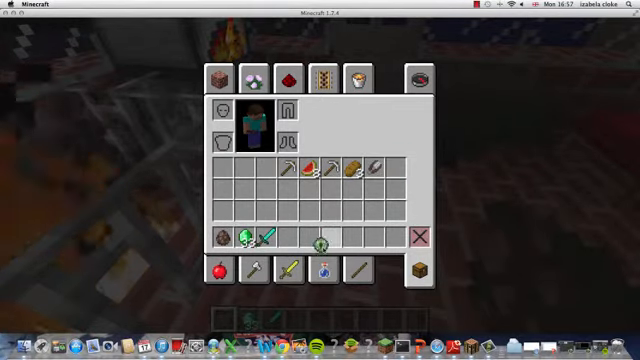
# - Close the inventory with the eye of ender placed in the hotbar
pyautogui.press('Escape')
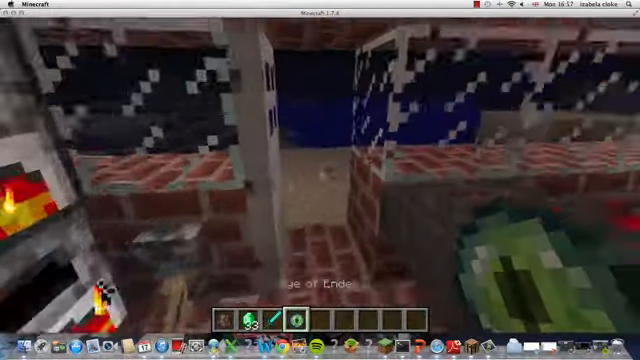
pyautogui.moveTo(320, 180)
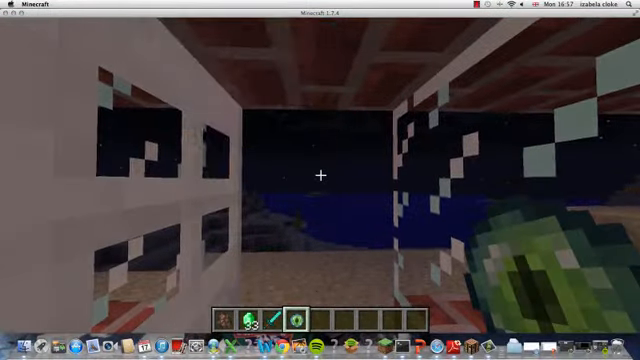
pyautogui.moveTo(320, 180)
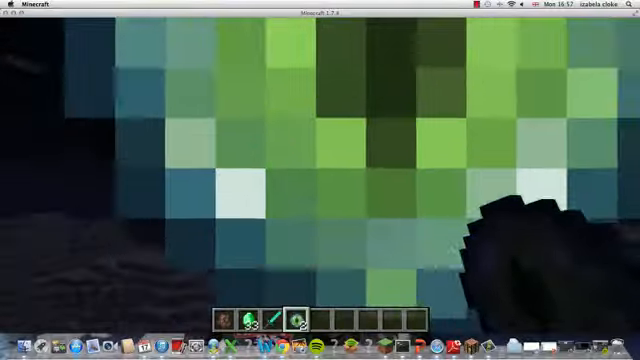
# - Open the Game menu after reaching the window over the night sea
pyautogui.press('Escape')
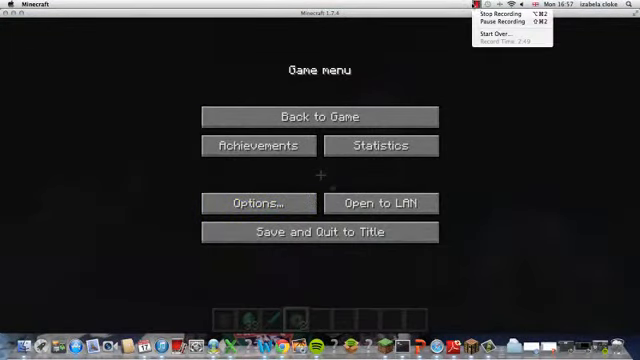